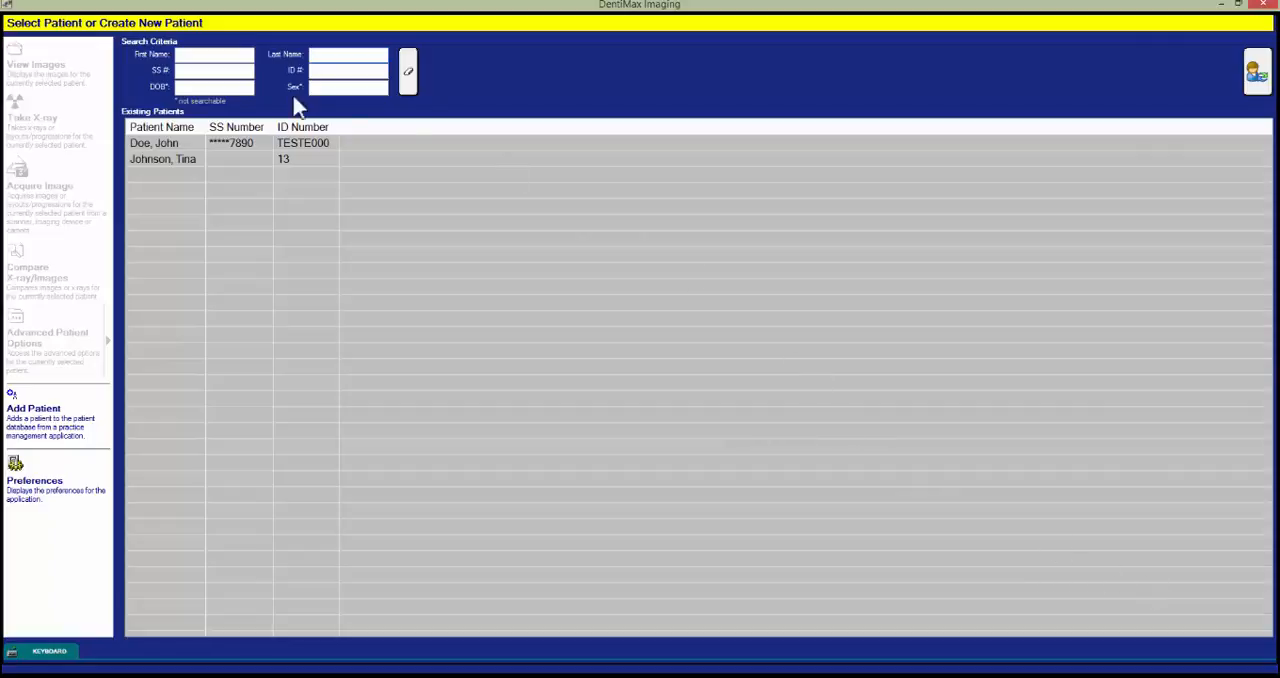
Step: Make the first patient in the Existing Patients list the current patient
left_click(154, 142)
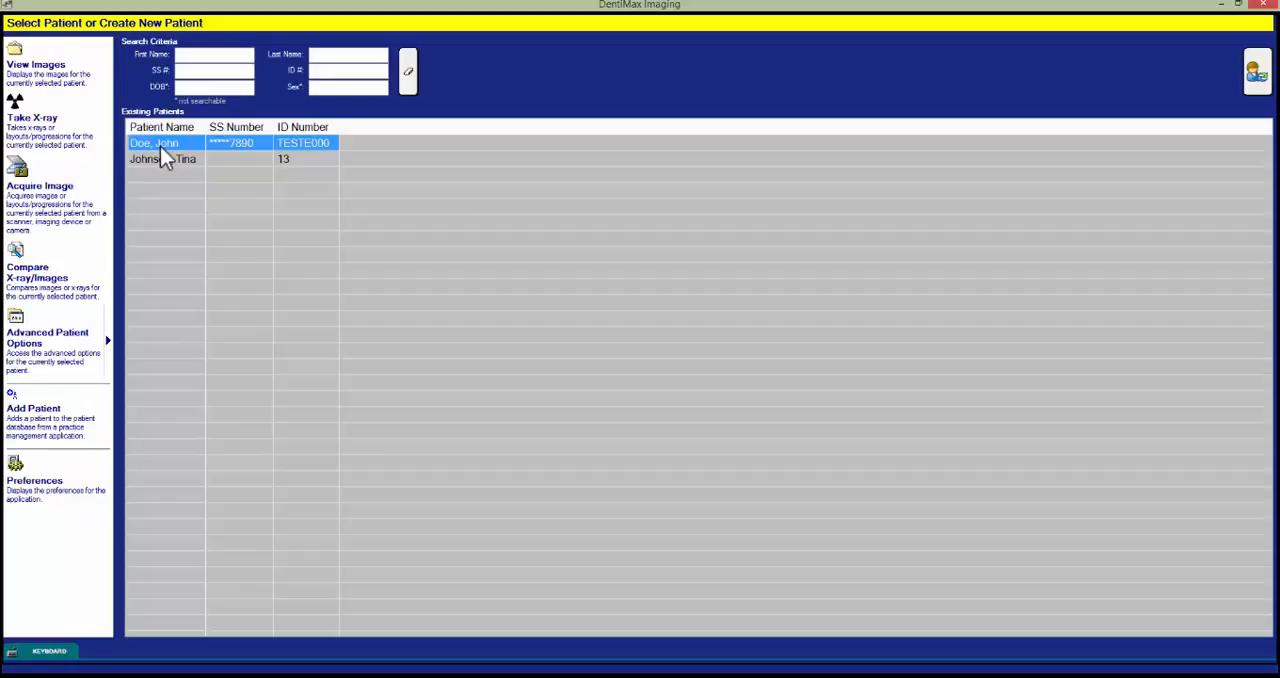
mouse_move(92, 128)
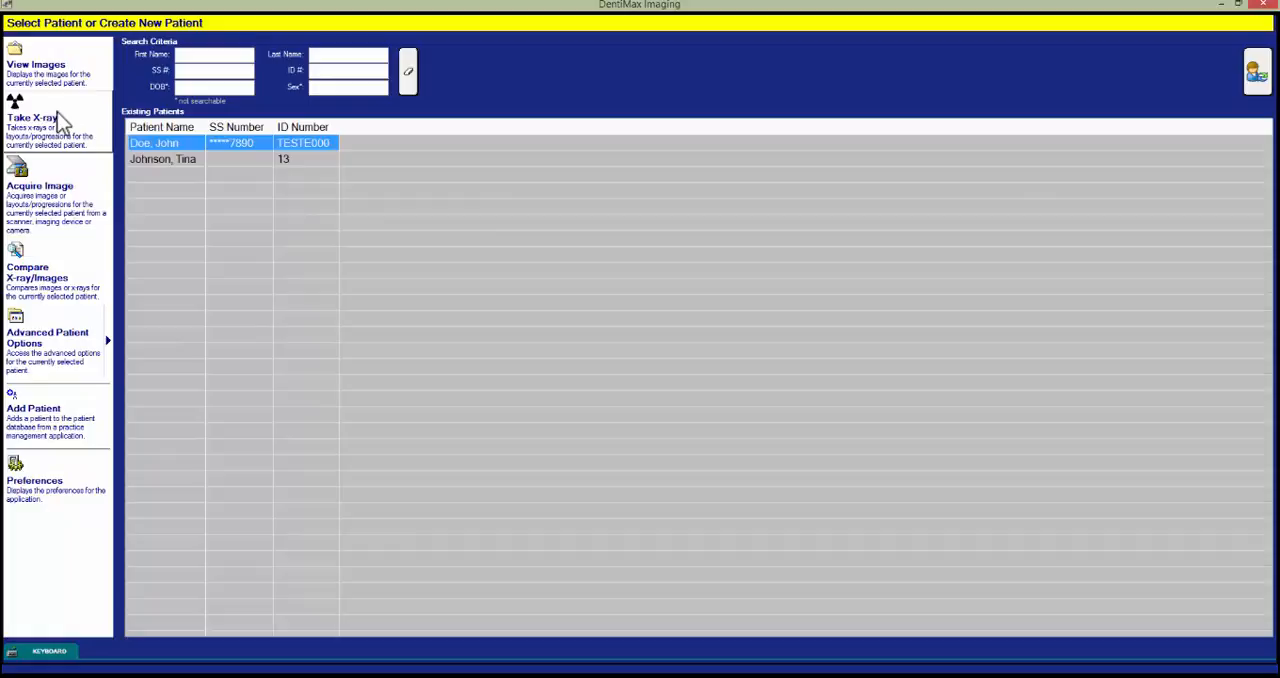
Step: Mark tooth 3 on the Take X-ray tooth chart as the tooth to capture
left_click(32, 116)
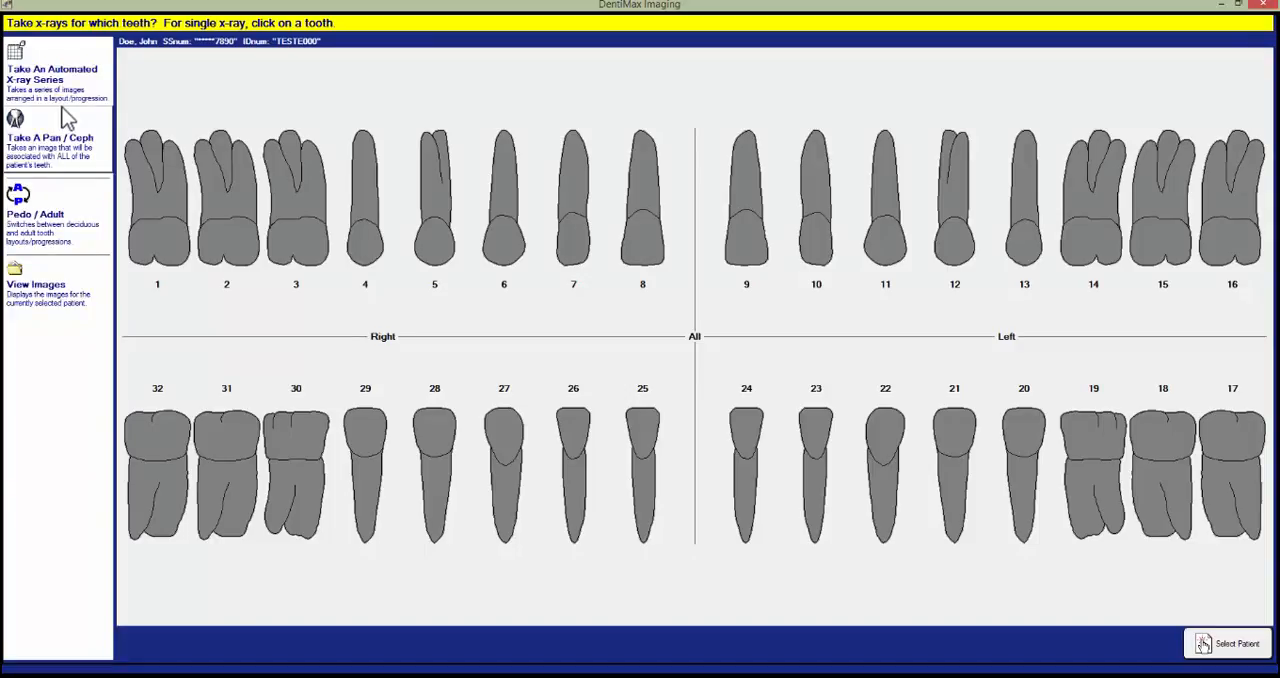
left_click(364, 196)
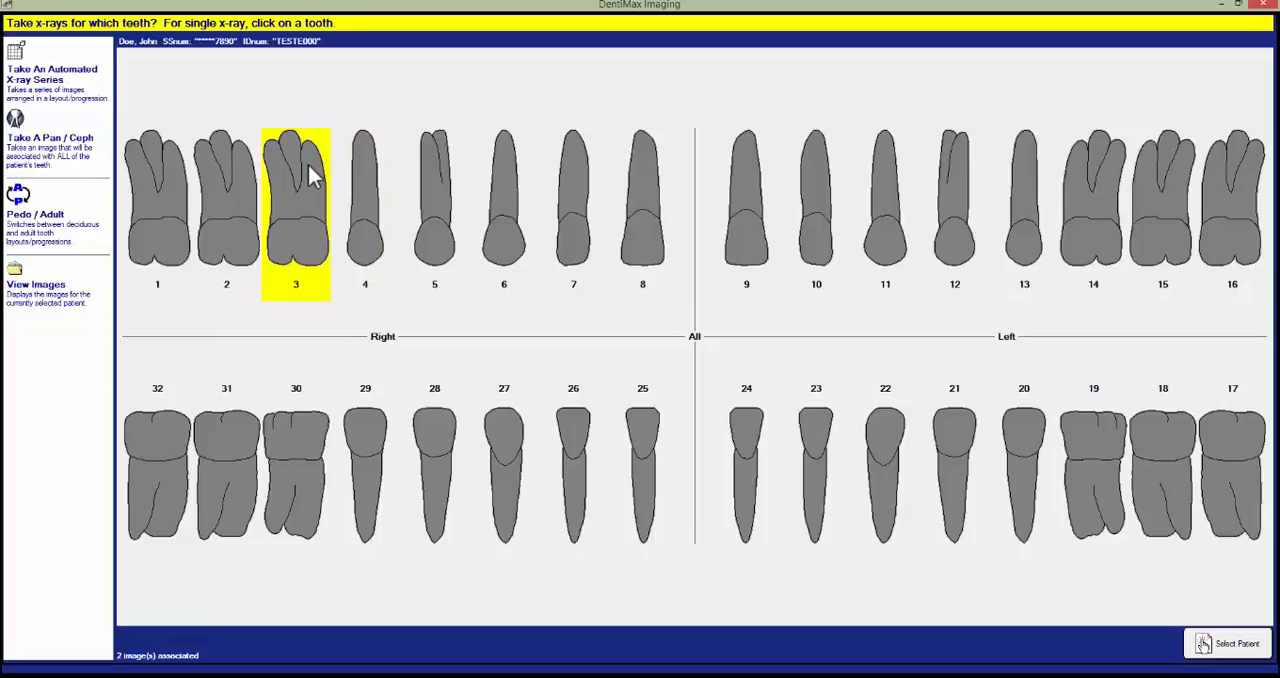
mouse_move(324, 190)
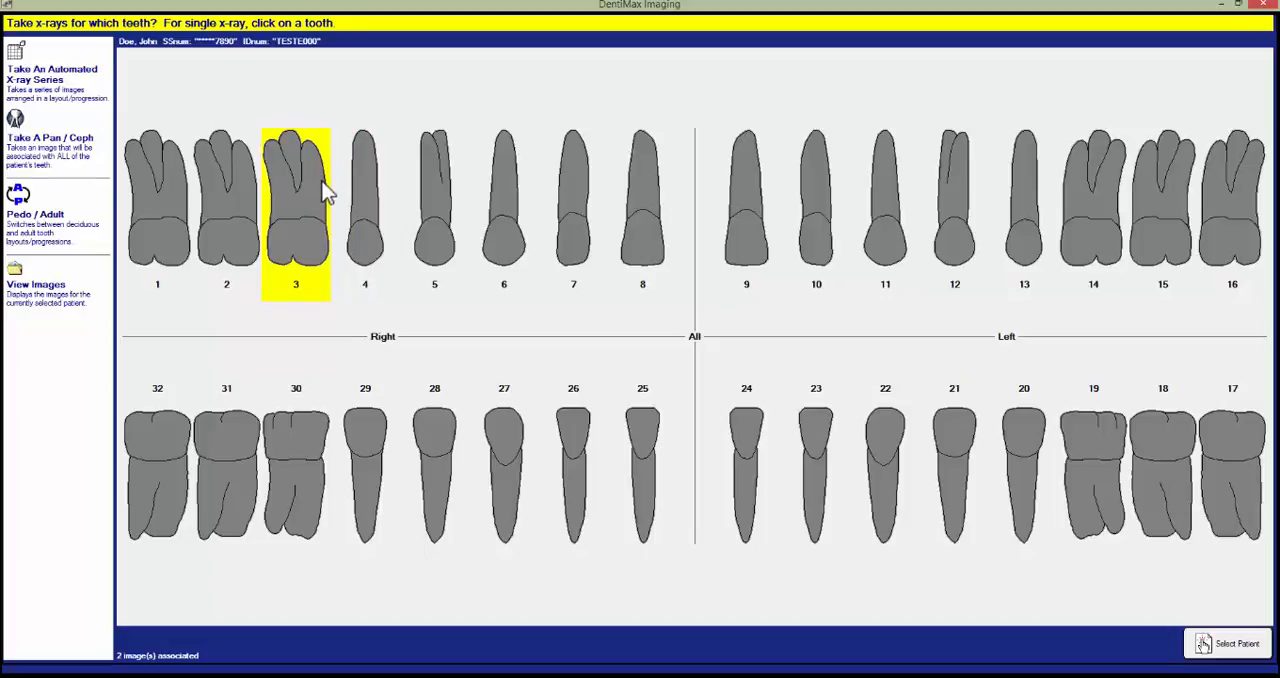
left_click(296, 204)
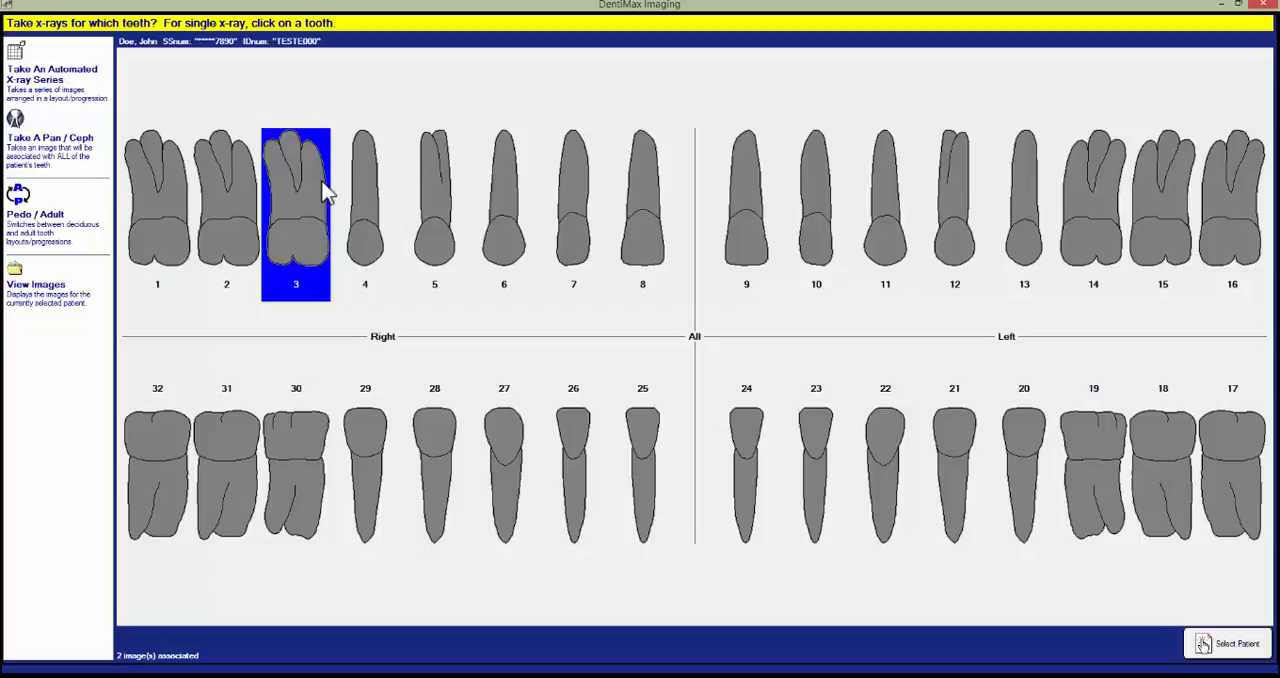
Step: Bring the sensor to ready for tooth 3, then stop the capture and return to the patient list
left_click(156, 200)
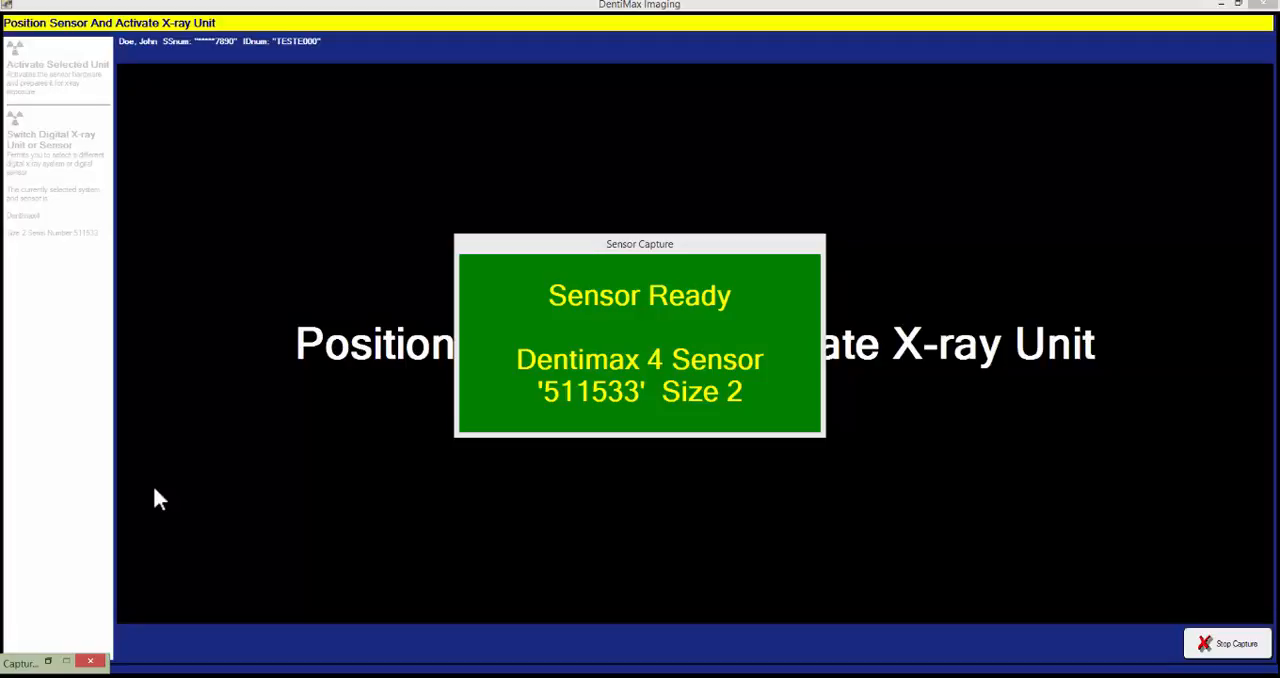
left_click(1226, 644)
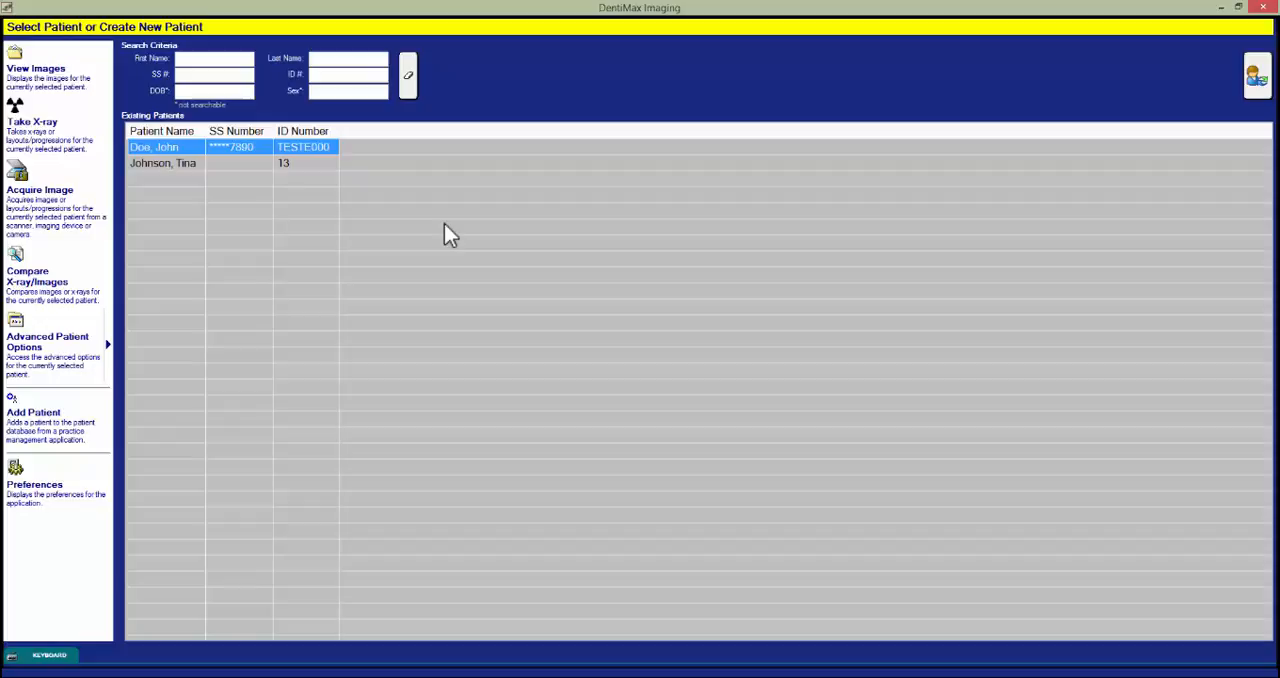
mouse_move(188, 152)
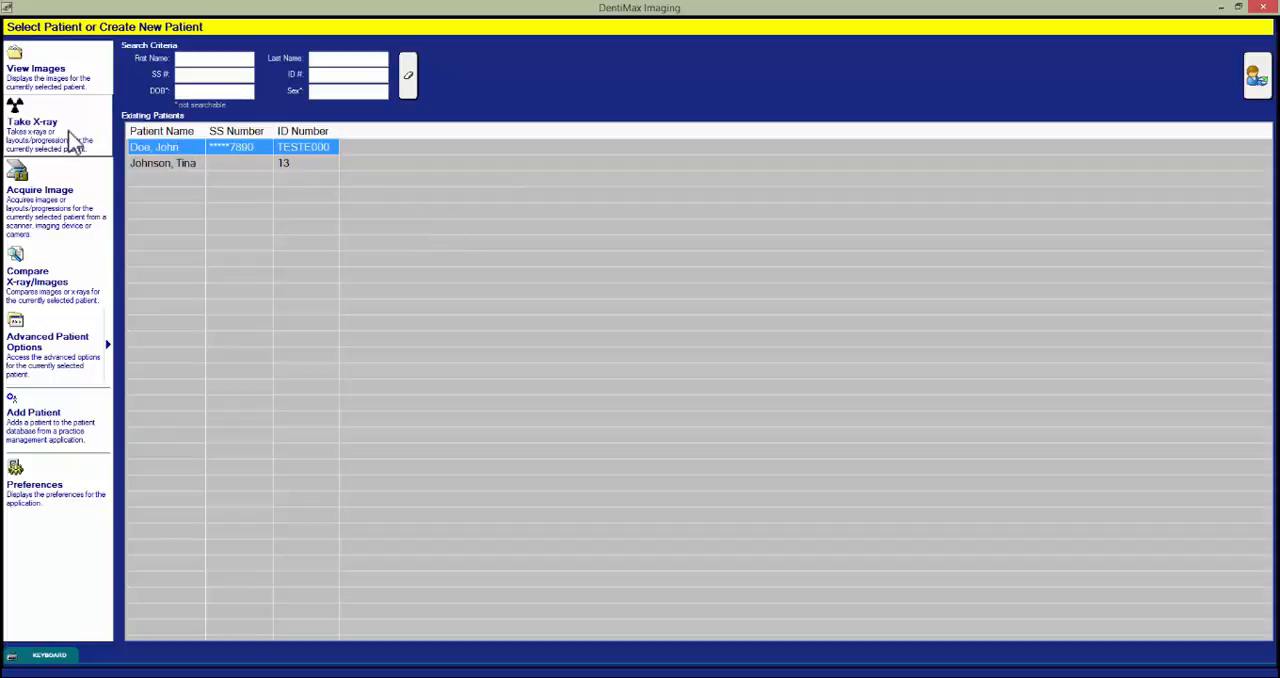
Step: Reopen the Take X-ray tooth chart for the current patient with no tooth marked
left_click(32, 120)
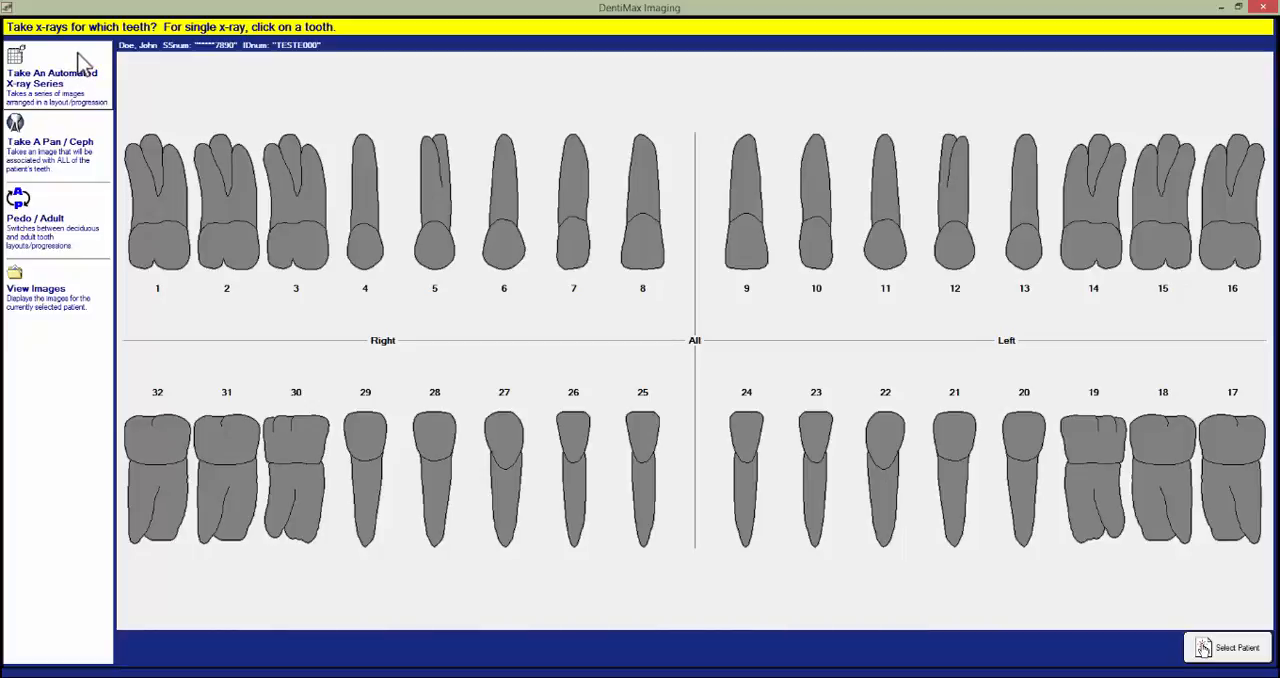
Step: Show the automated x-ray series layouts such as bitewings, FMX and checkup
left_click(52, 76)
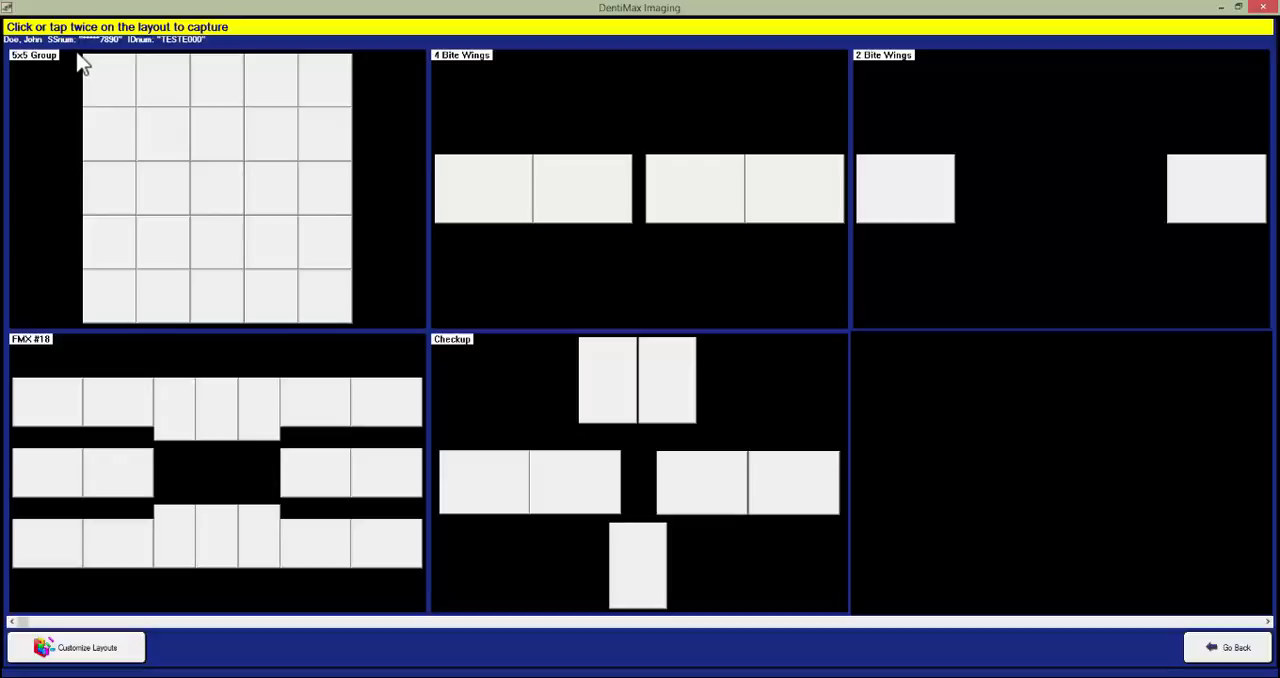
mouse_move(72, 52)
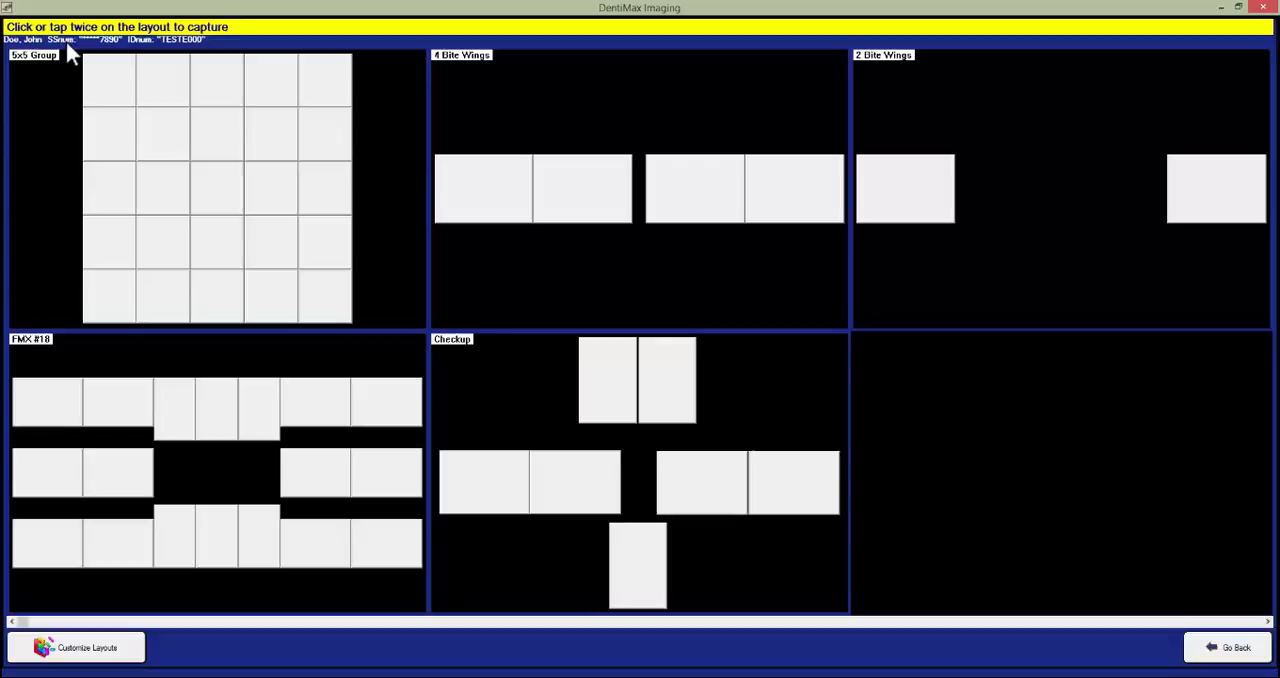
mouse_move(550, 116)
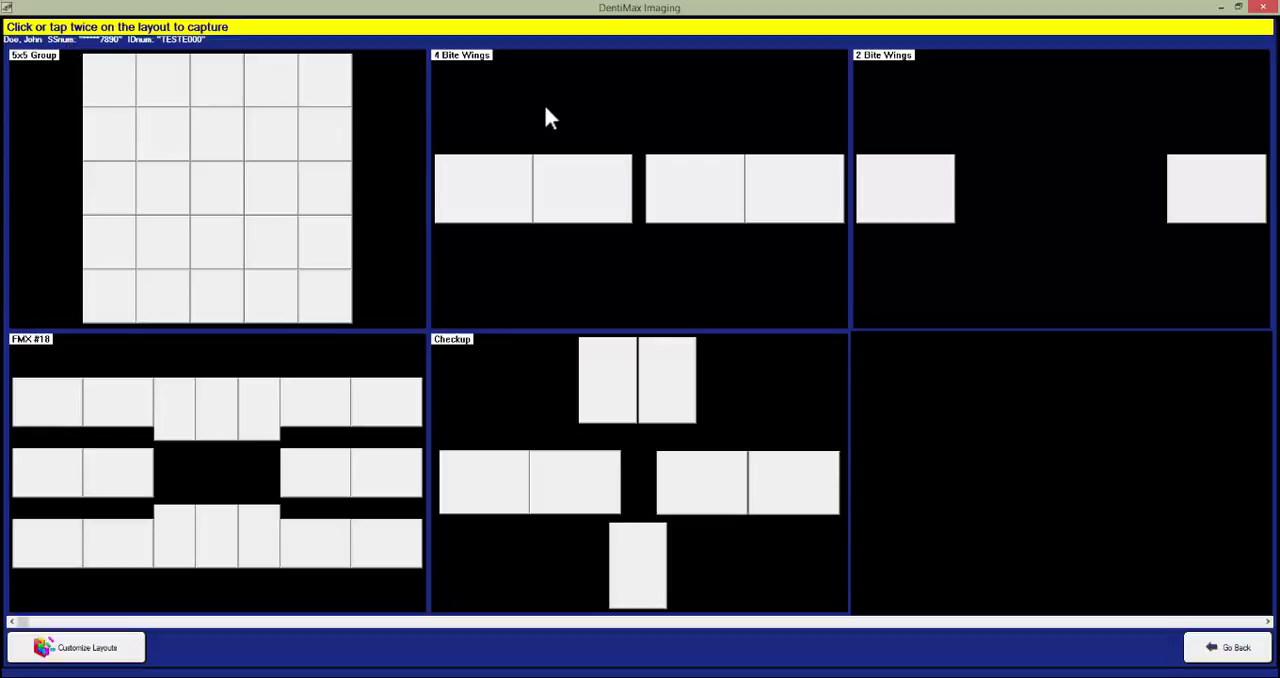
mouse_move(564, 112)
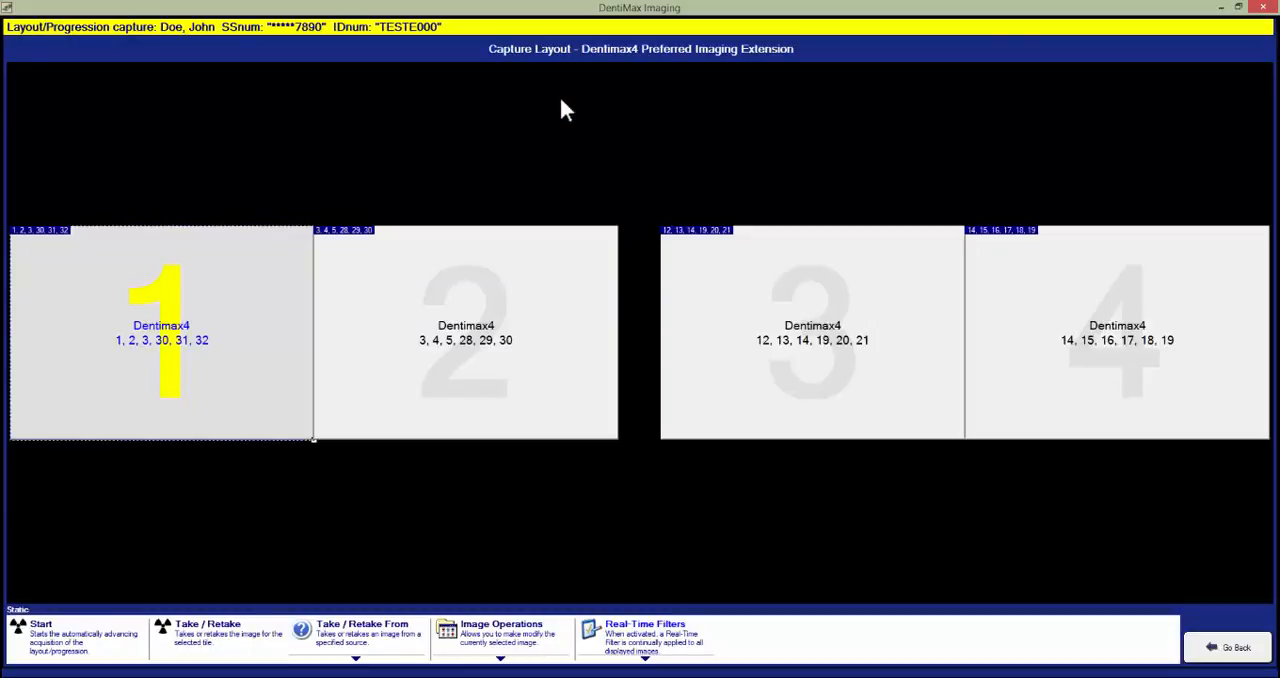
mouse_move(404, 194)
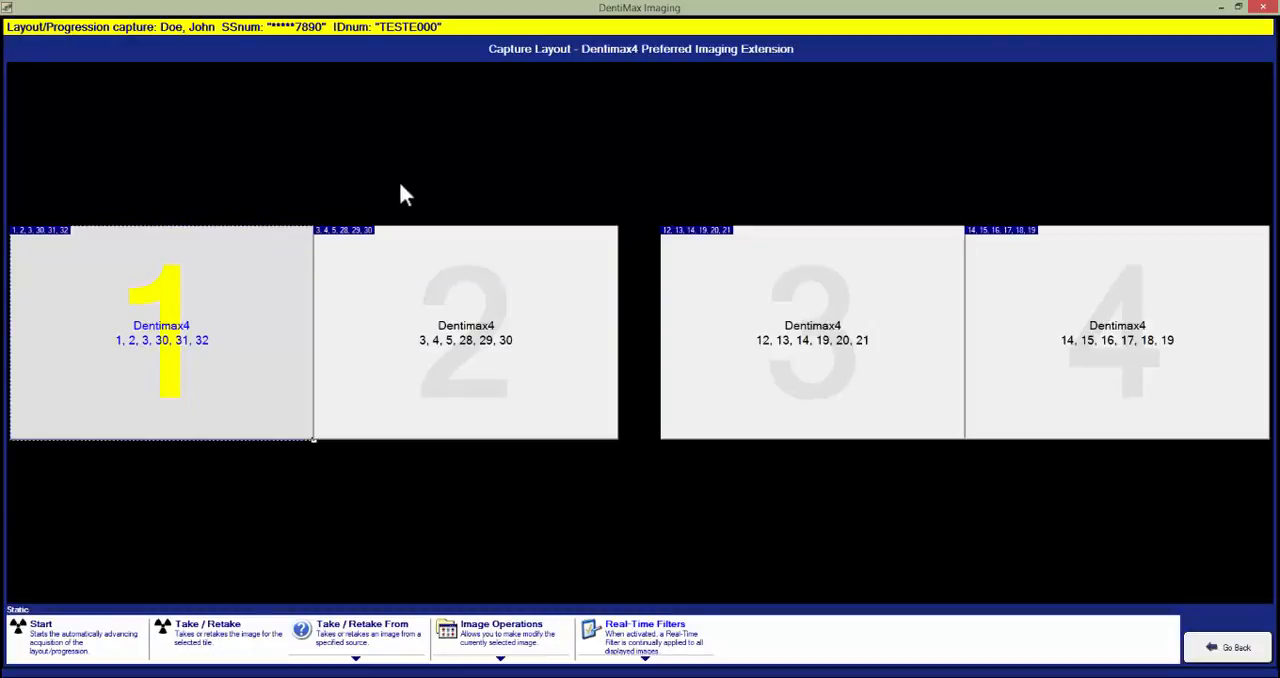
mouse_move(200, 388)
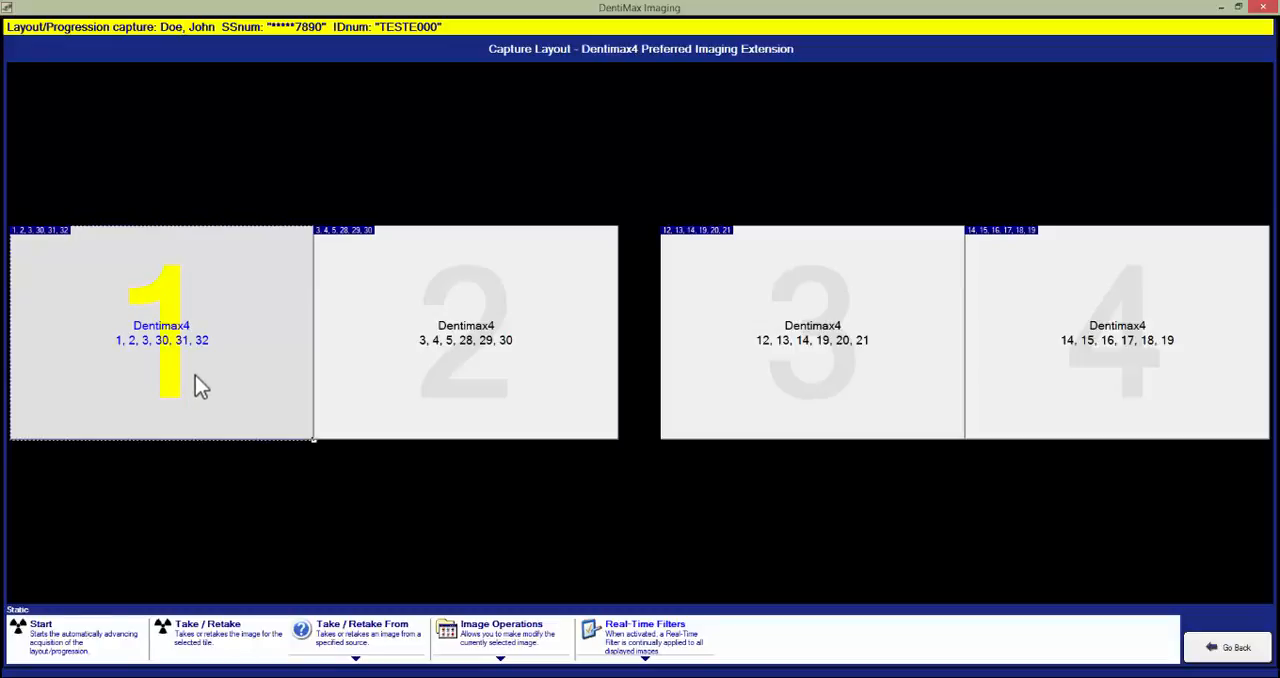
mouse_move(136, 362)
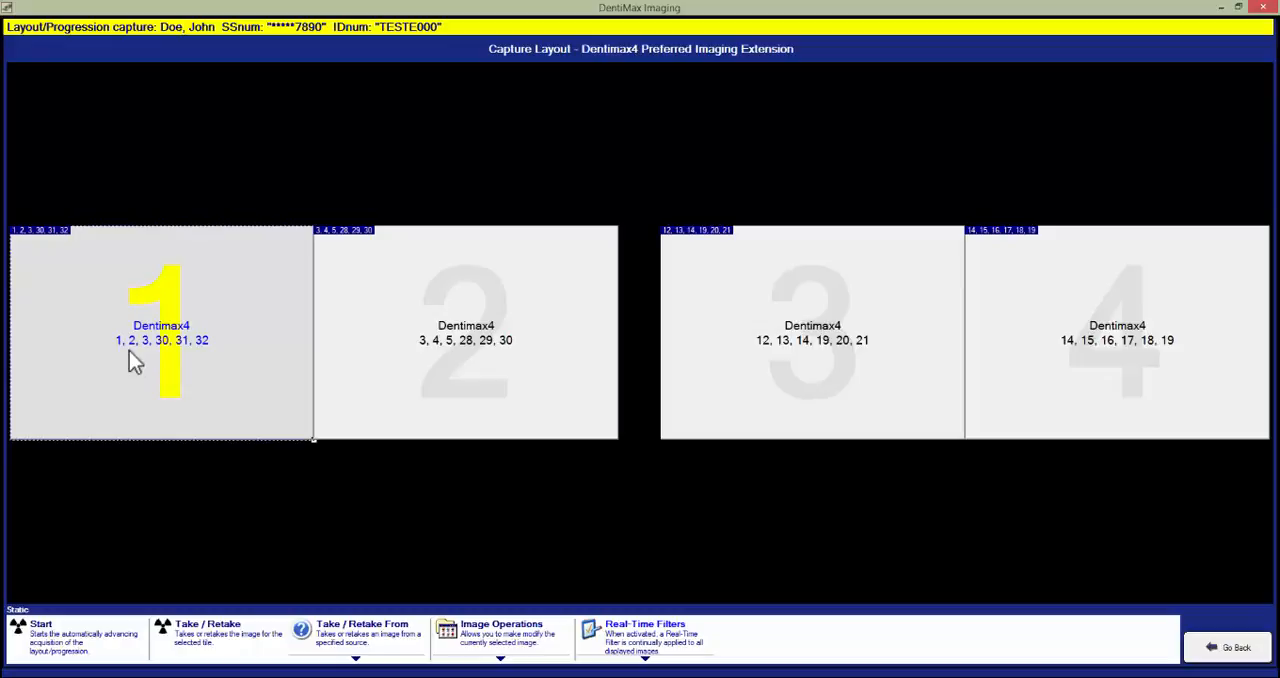
mouse_move(210, 360)
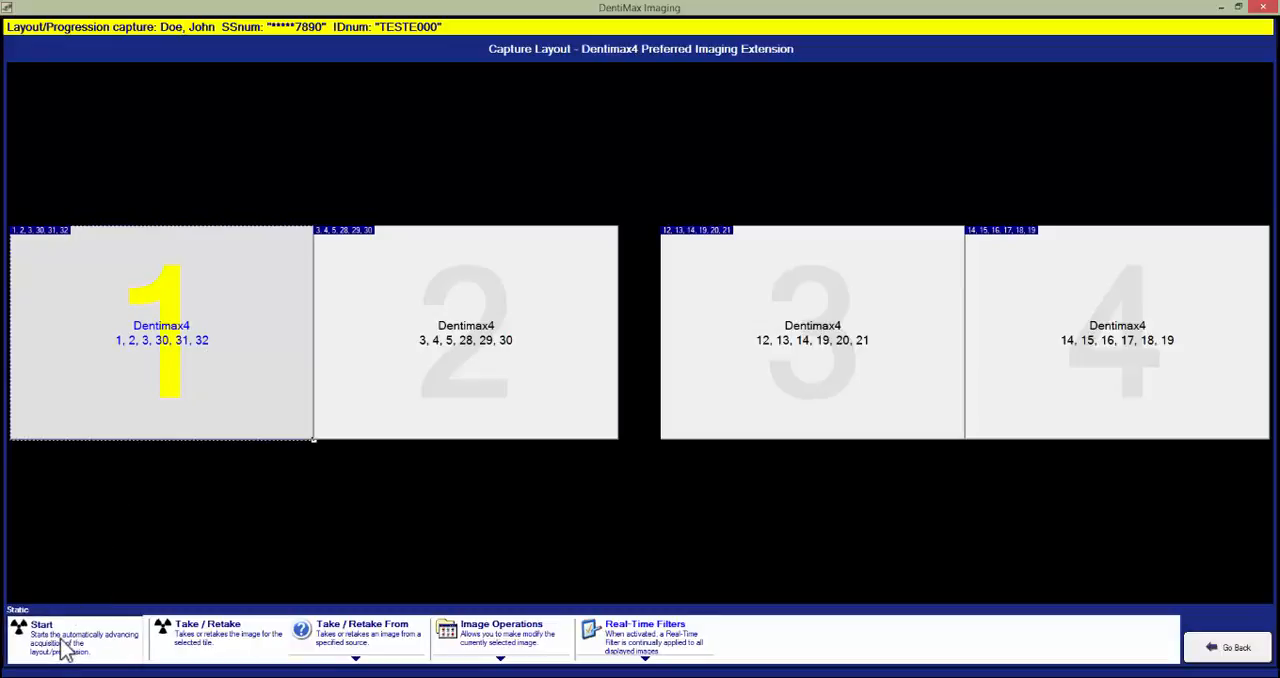
Step: Start automatic capture of the four bitewings into tiles 1 to 4
left_click(42, 636)
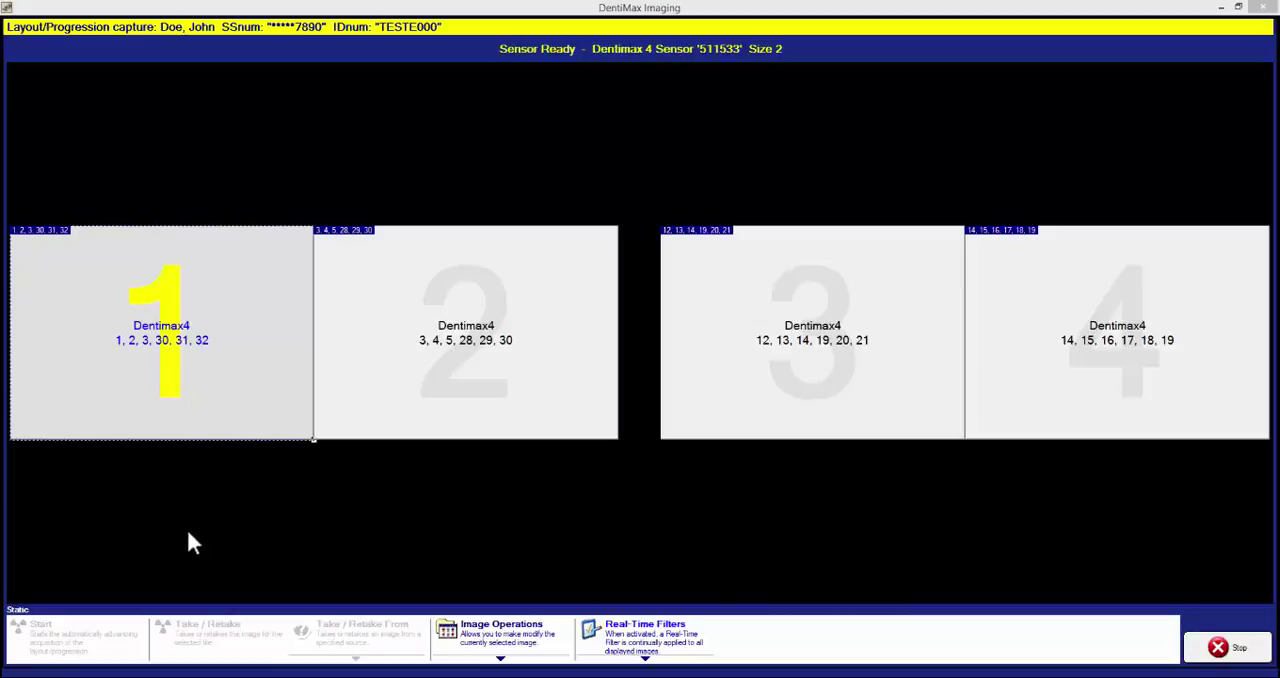
mouse_move(196, 532)
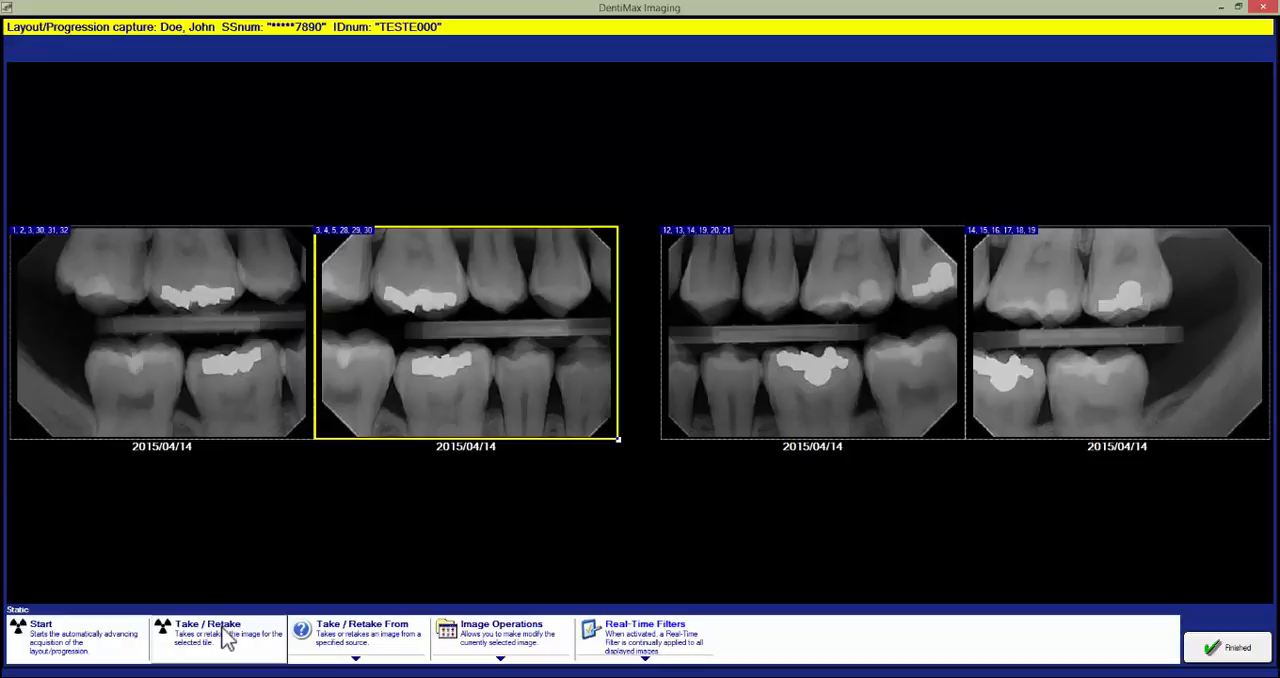
Step: Set up a retake of the second bitewing with the sensor confirmed ready for a new exposure
left_click(208, 636)
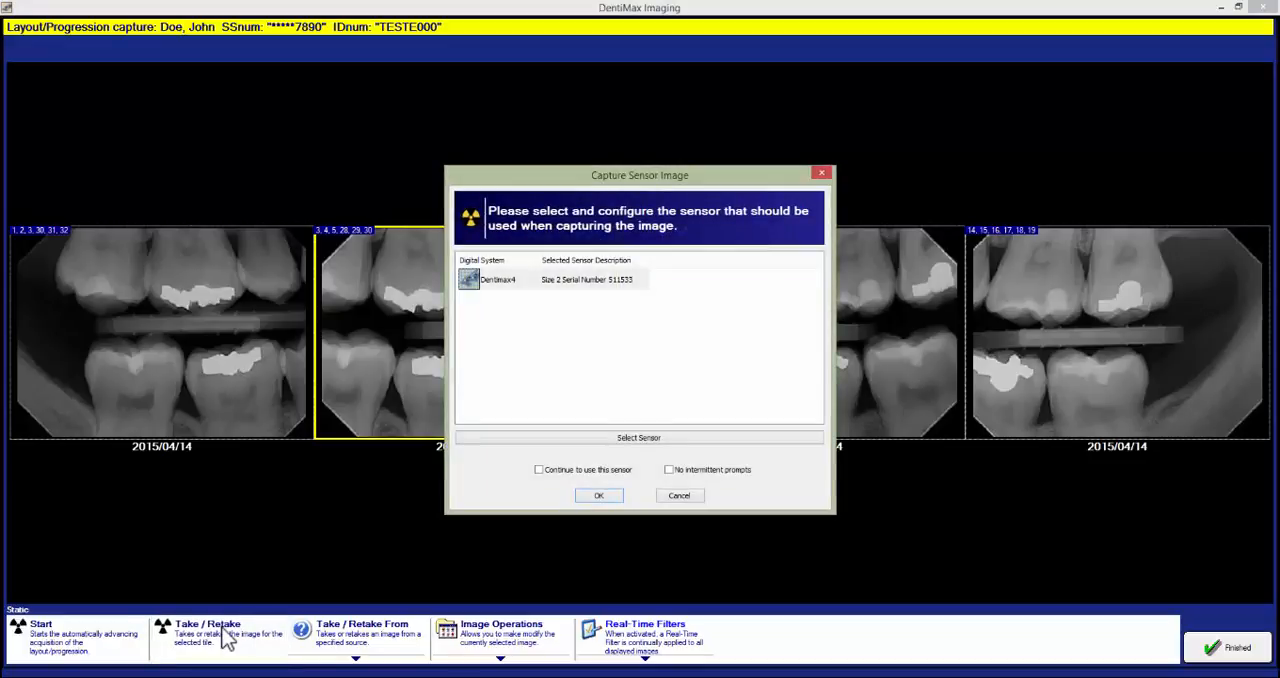
mouse_move(556, 544)
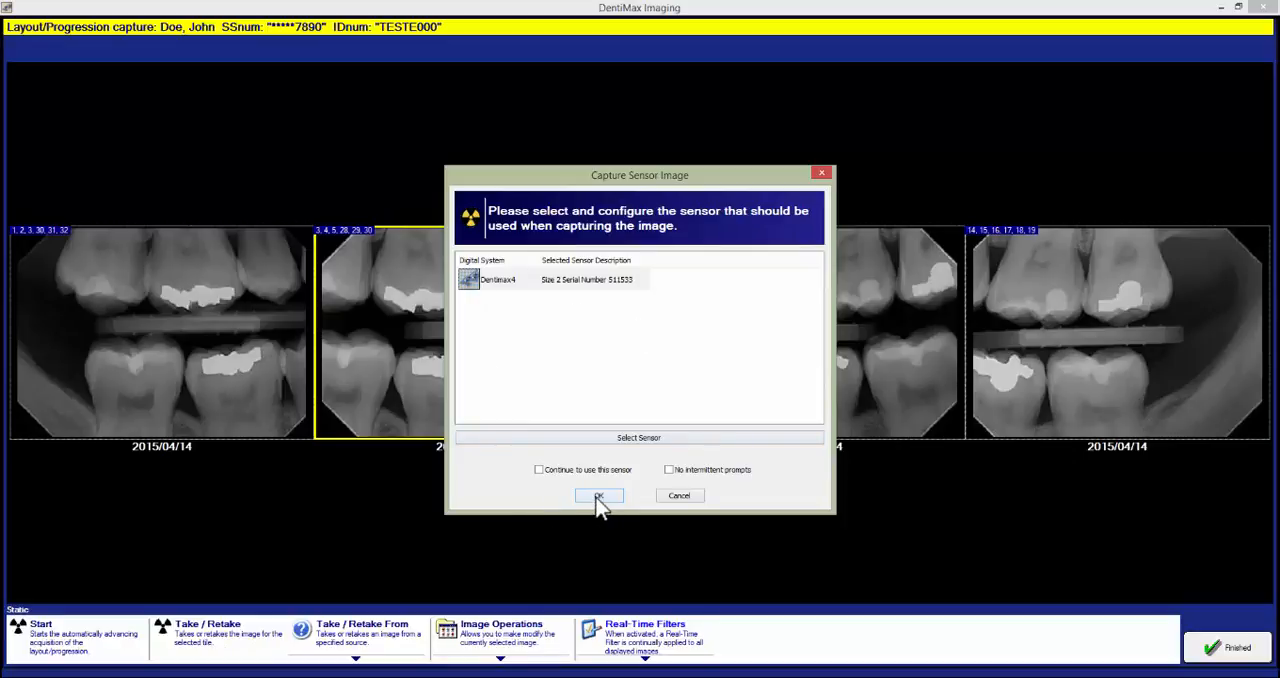
left_click(598, 496)
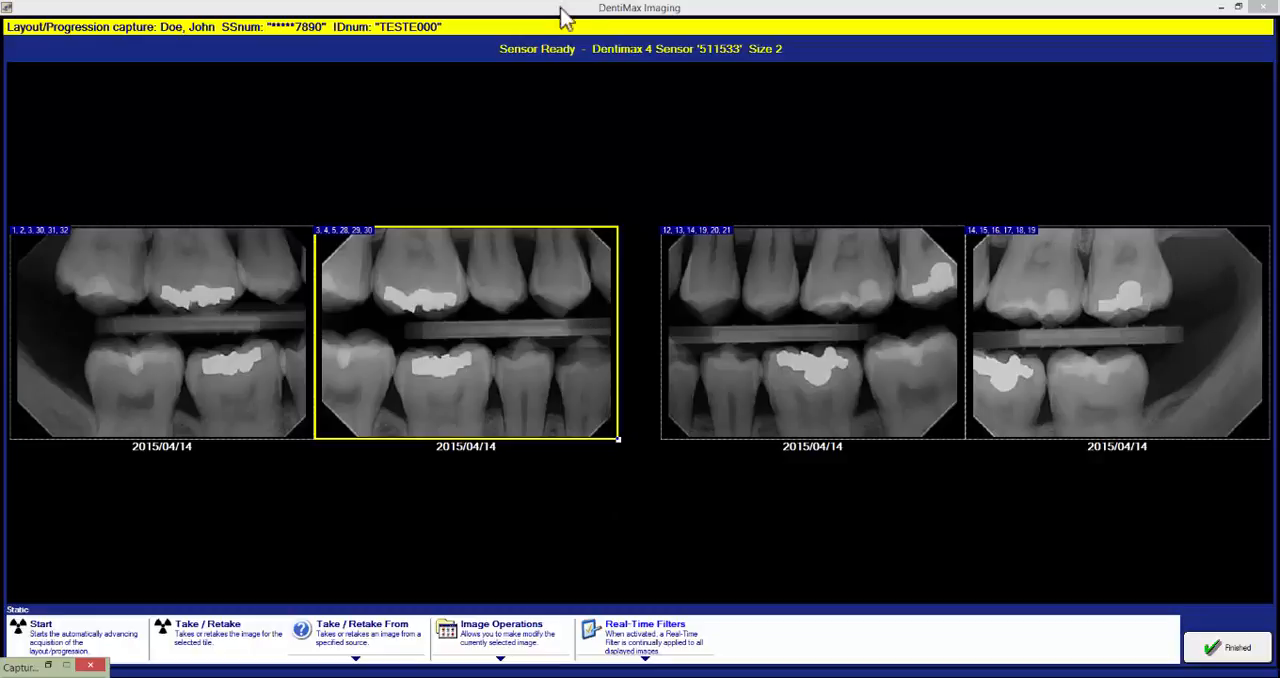
mouse_move(696, 80)
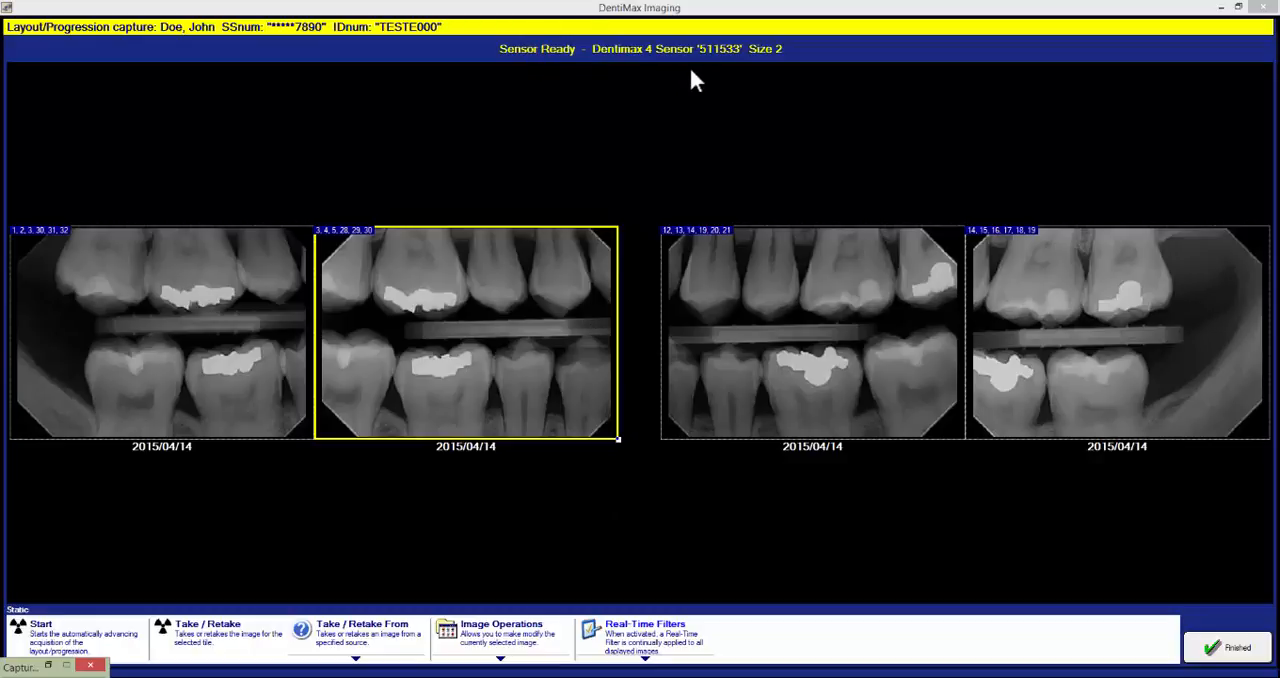
mouse_move(480, 386)
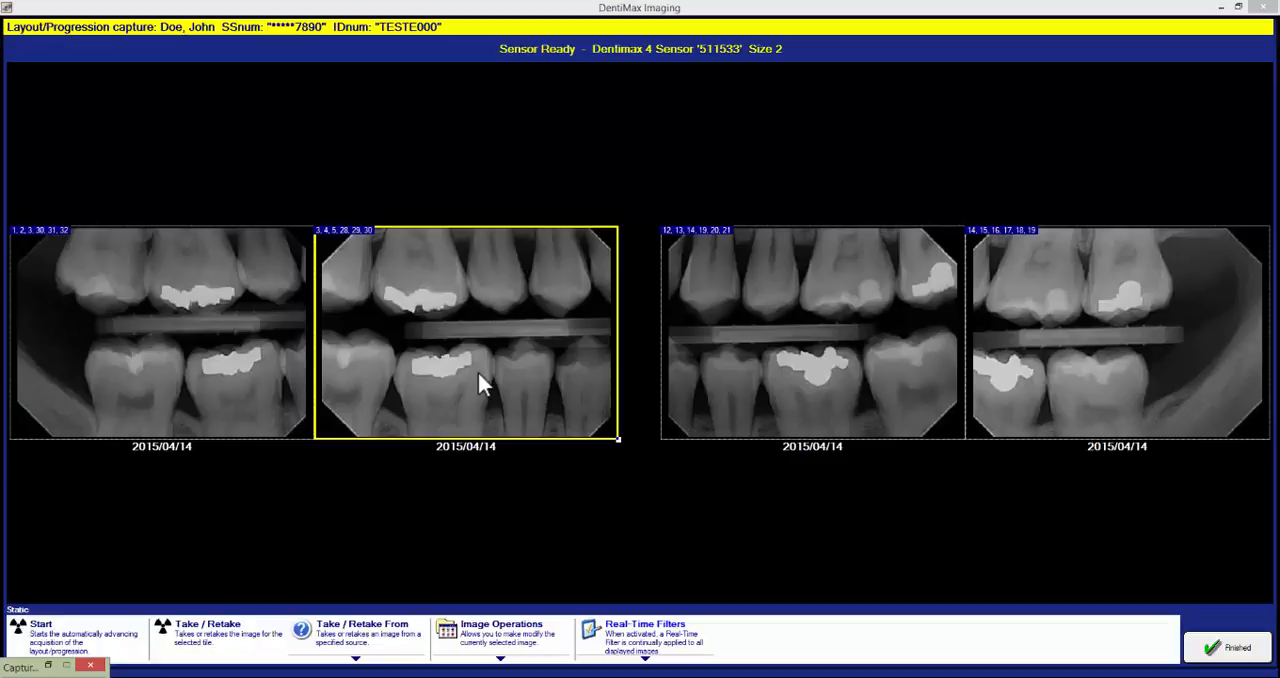
mouse_move(500, 340)
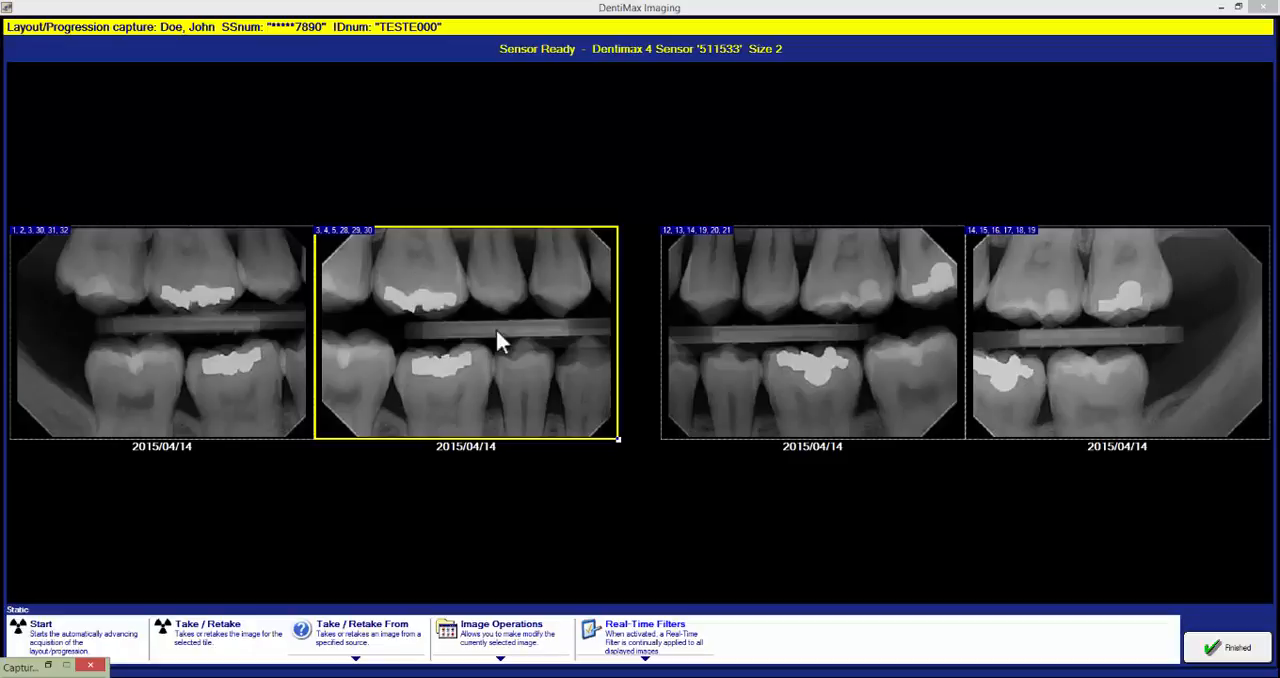
mouse_move(478, 322)
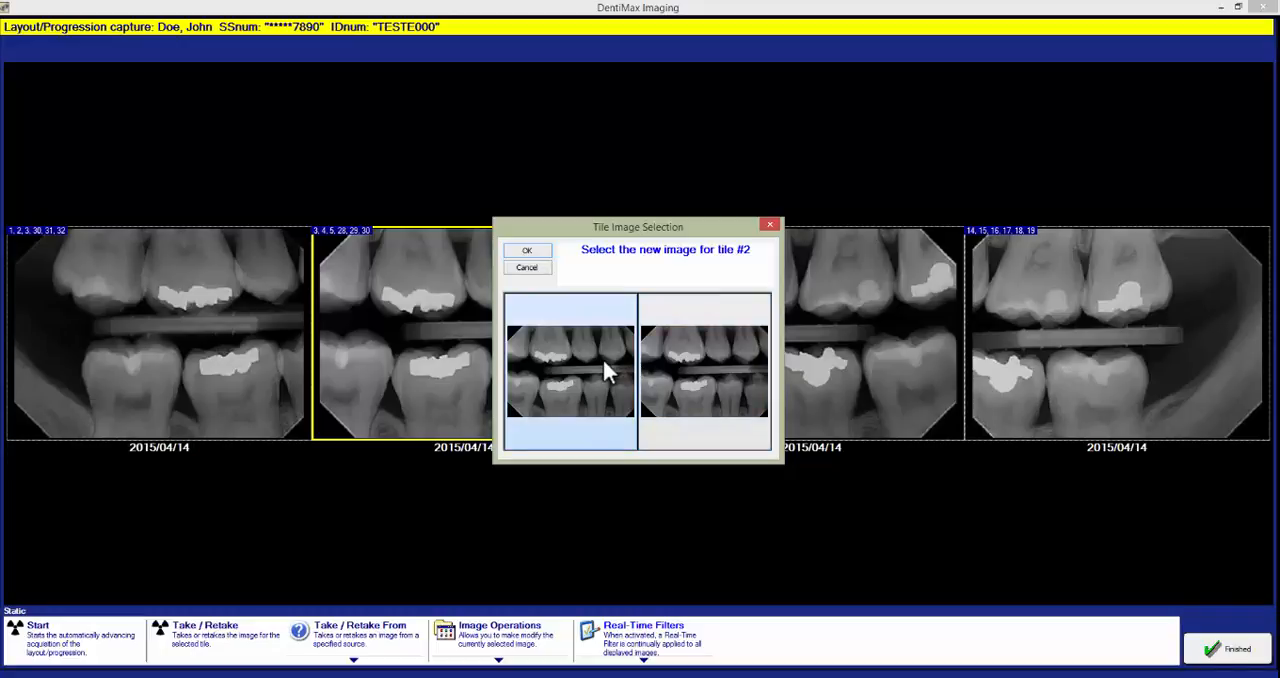
mouse_move(544, 304)
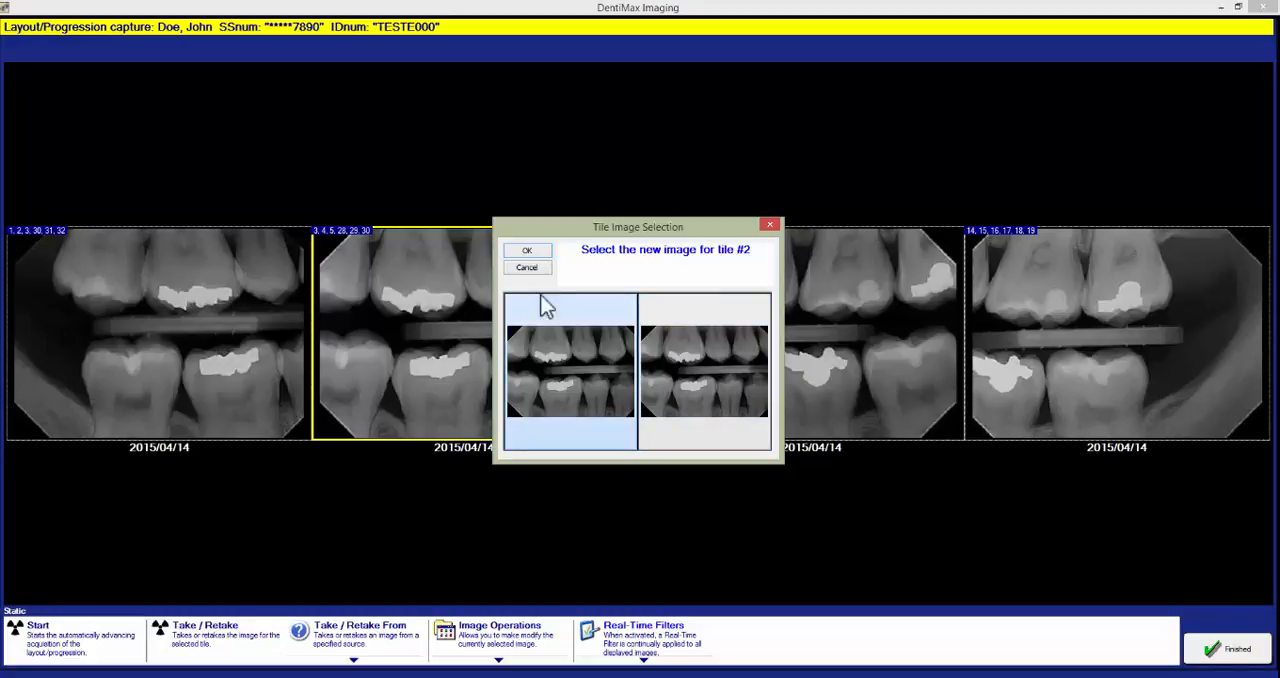
Step: Keep the chosen exposure as the image for the second bitewing tile
left_click(528, 250)
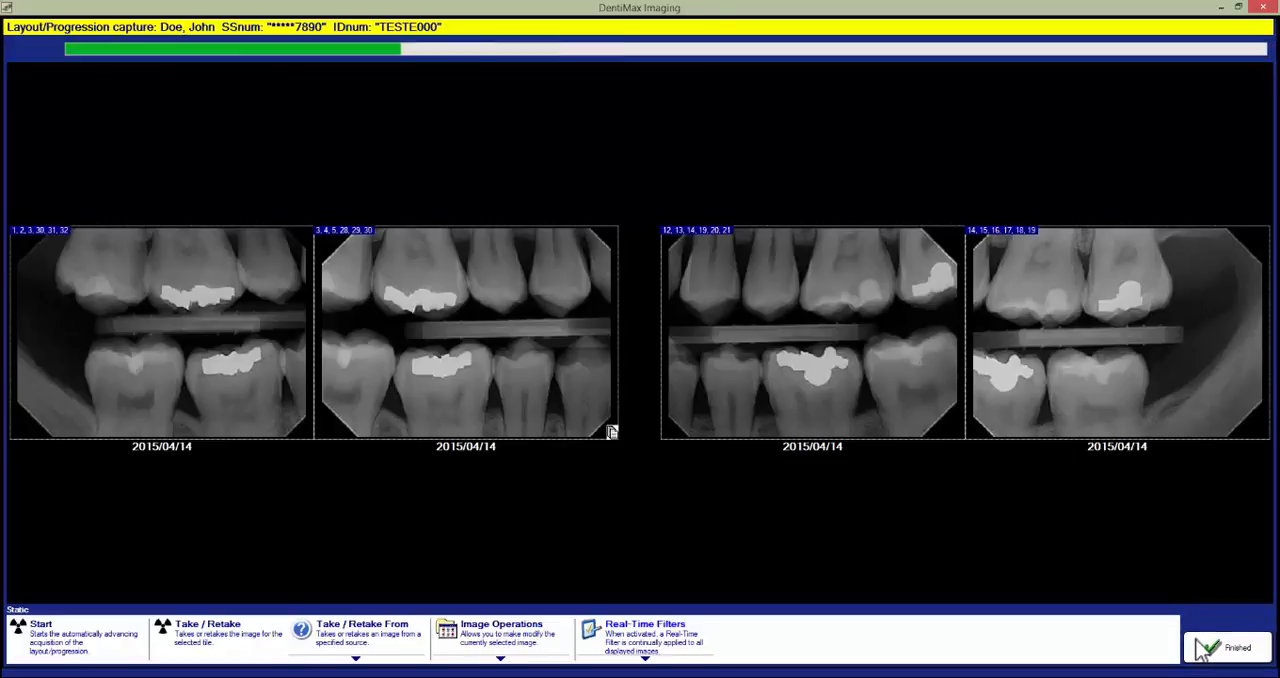
Step: Finish the capture so the four bitewings are saved in the Layout/Progression View
left_click(1228, 648)
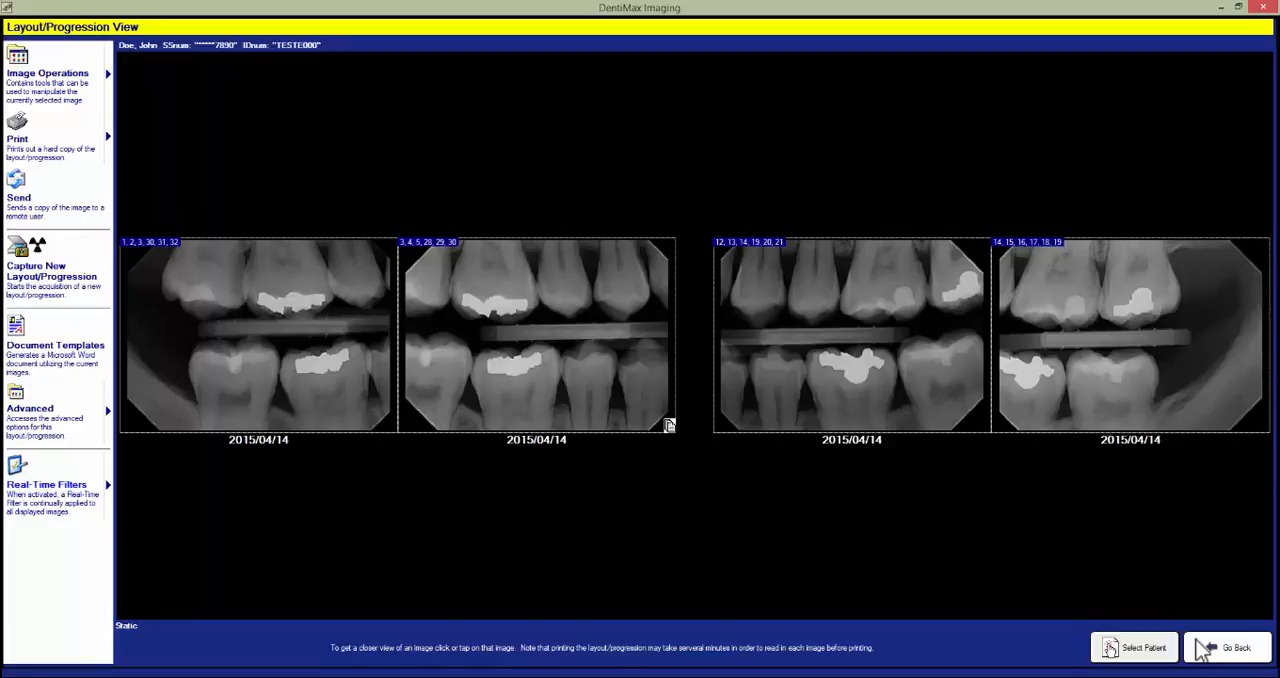